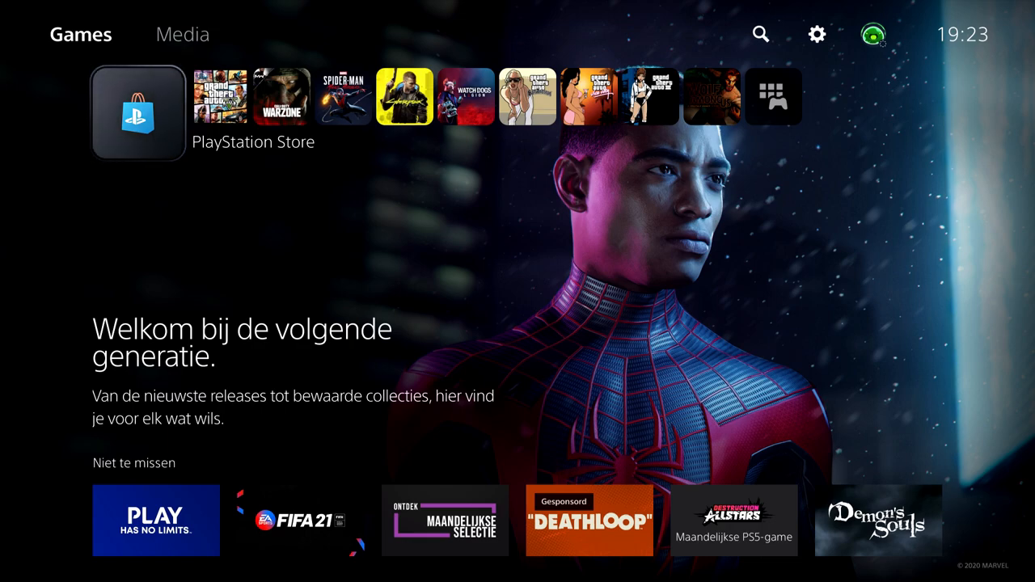
- Move along the game row until Marvel's Spider-Man: Miles Morales is highlighted
click(219, 97)
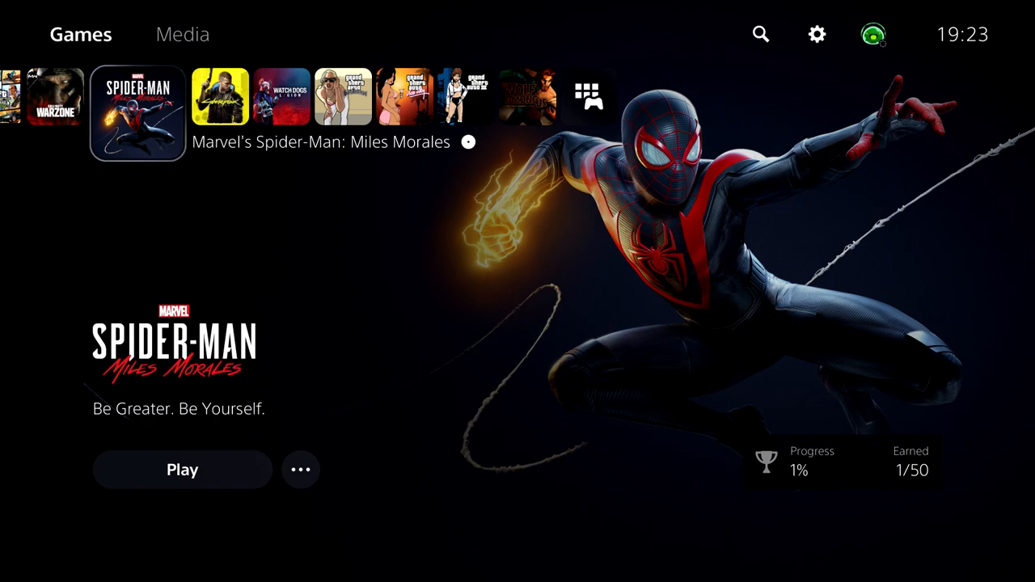
click(300, 469)
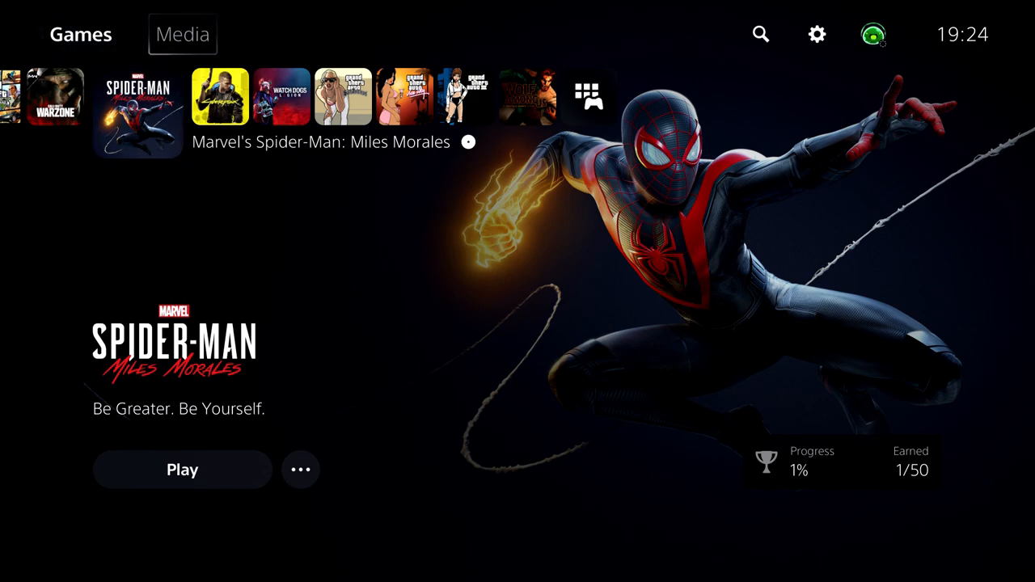
mouse_move(816, 34)
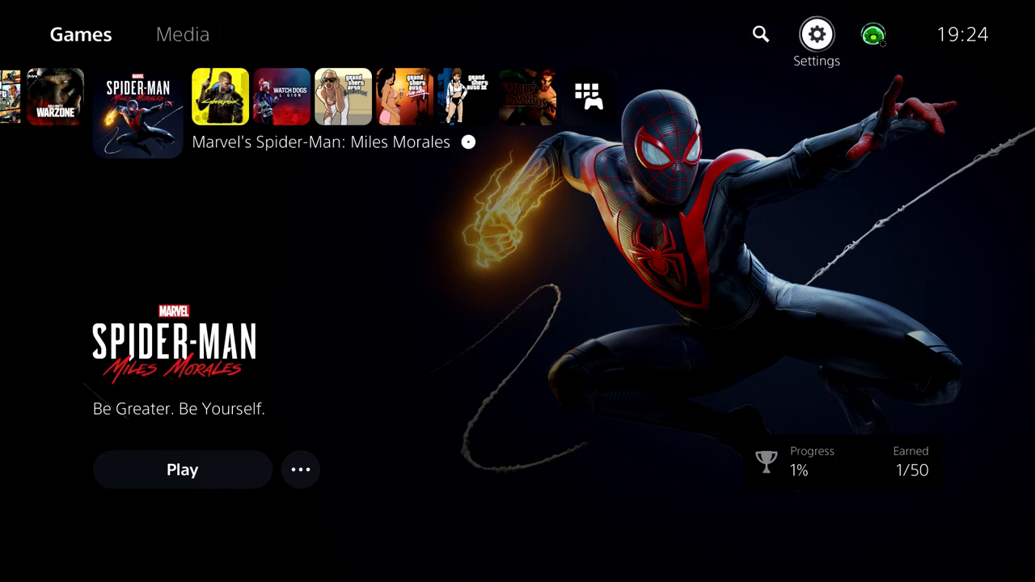
- Go through Settings and Storage to the console storage breakdown of saved data
click(816, 33)
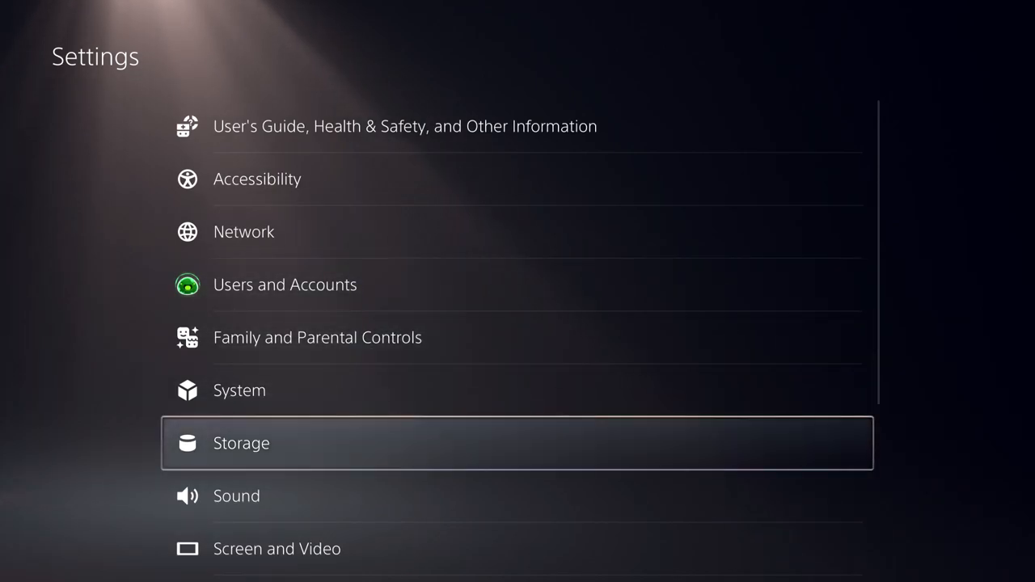
click(240, 443)
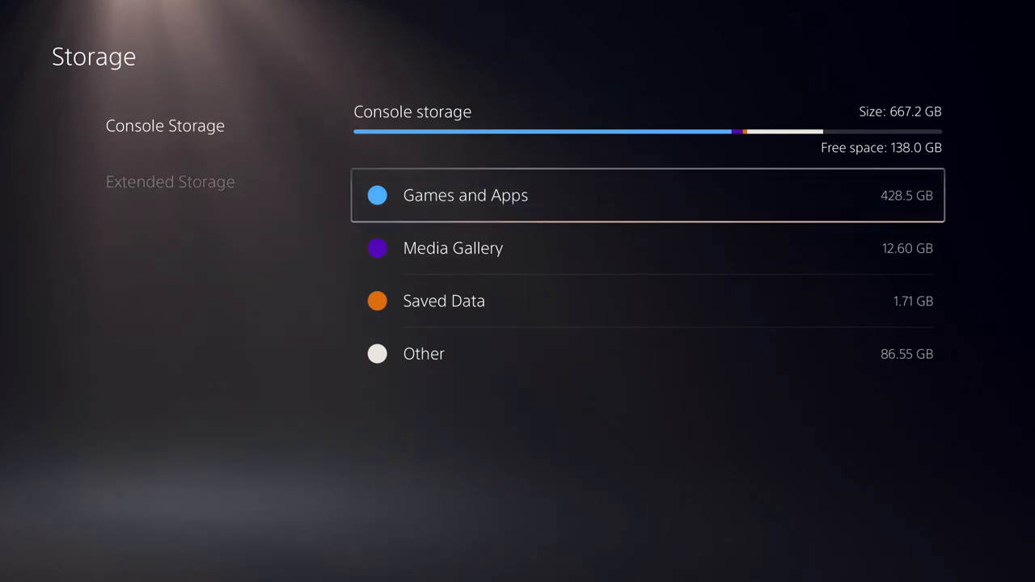
click(443, 300)
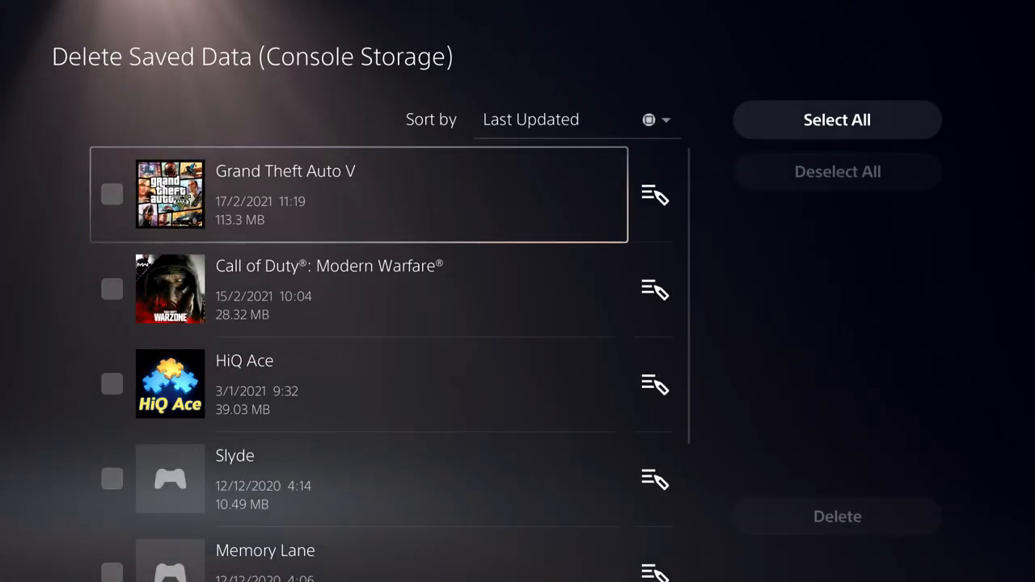
- Tick then untick Grand Theft Auto V, and view its individual save files
click(111, 194)
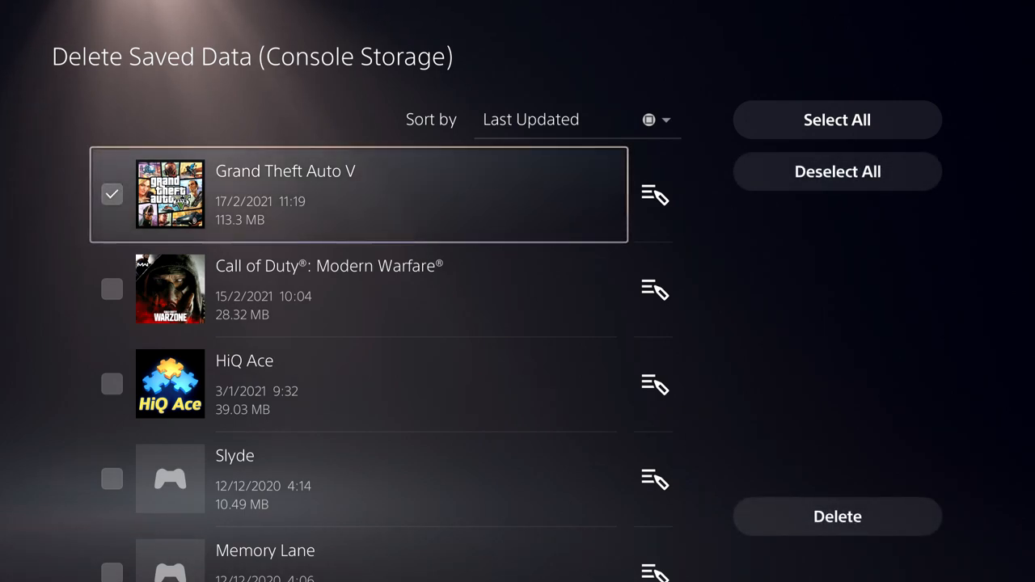
click(836, 515)
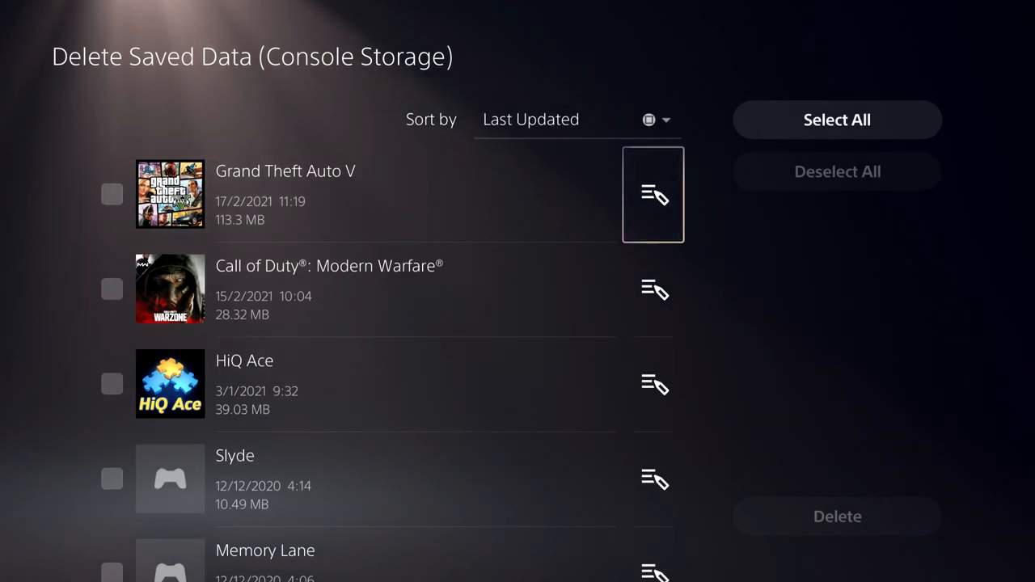
click(654, 194)
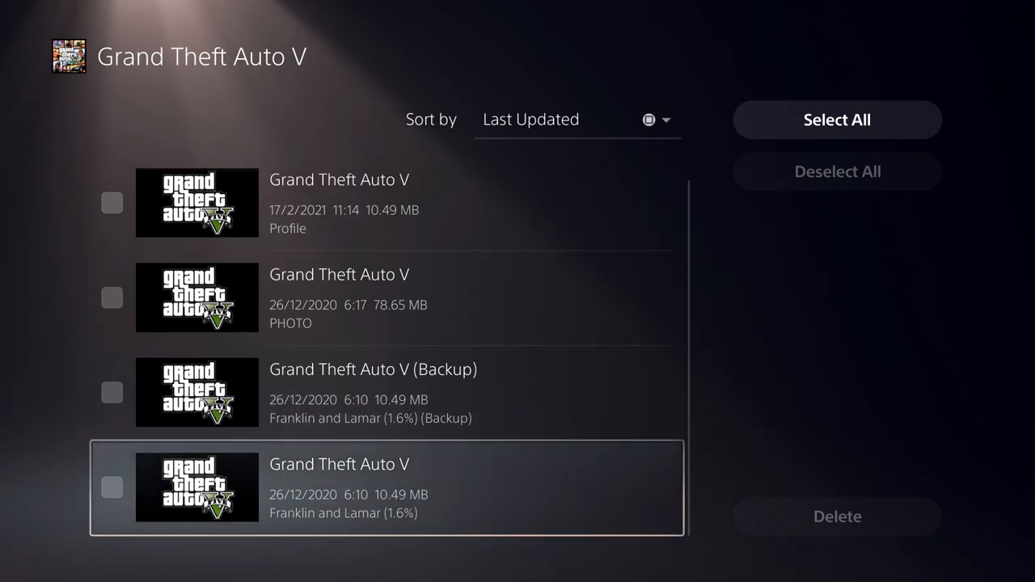
- Back out to the console-storage Delete Saved Data game list
click(112, 487)
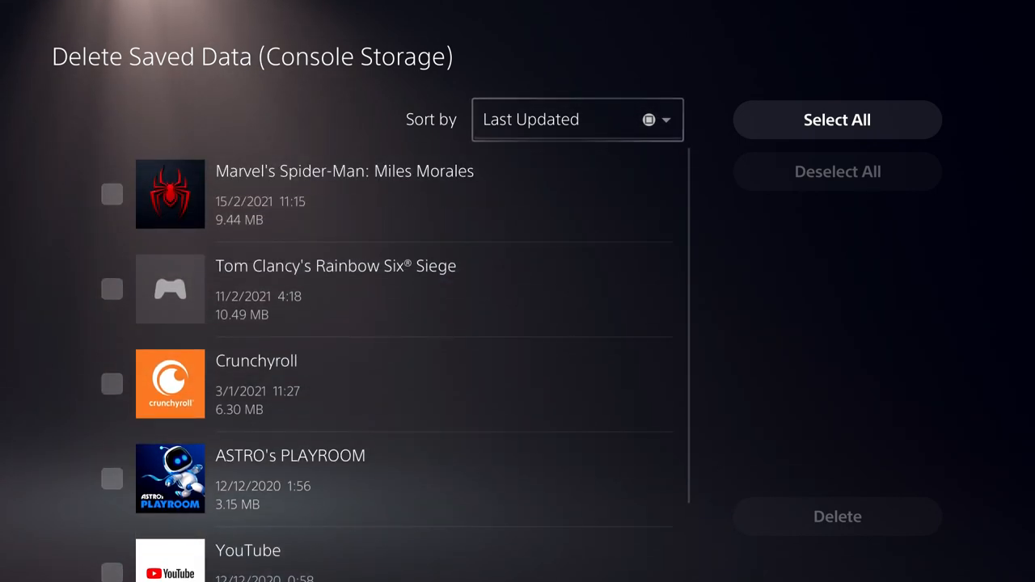
- Back out to the Saved Data menu with PS5 and PS4 Games categories
click(111, 194)
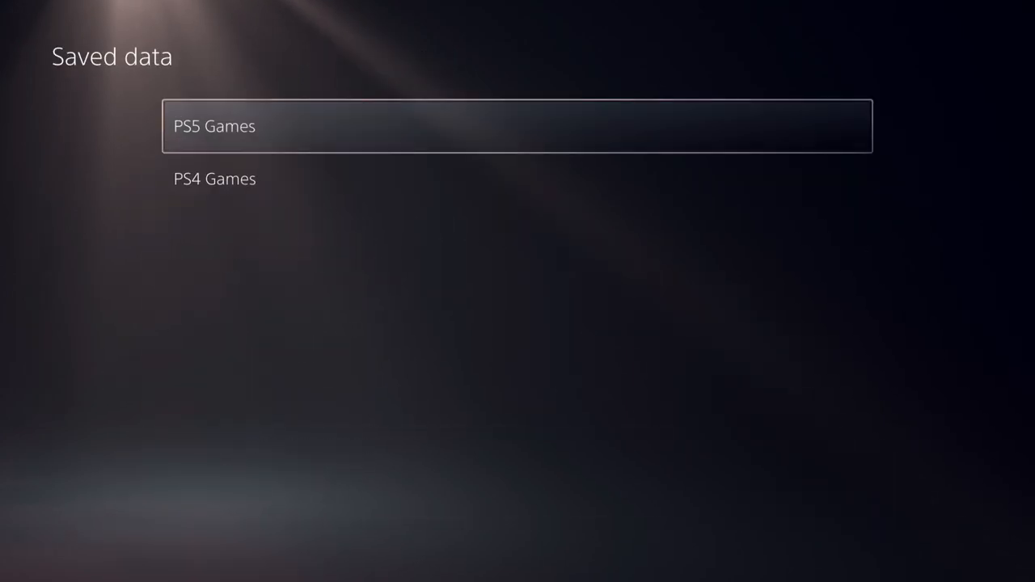
- Open PS5 Games, view Grand Theft Auto V's saves, and tick Franklin and Lamar (1.6%)
click(214, 125)
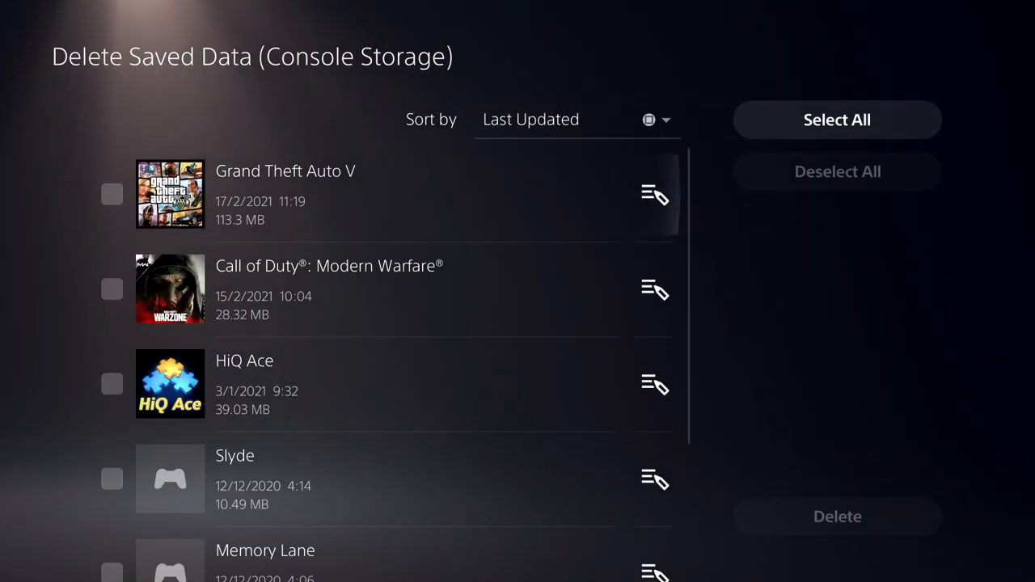
mouse_move(653, 194)
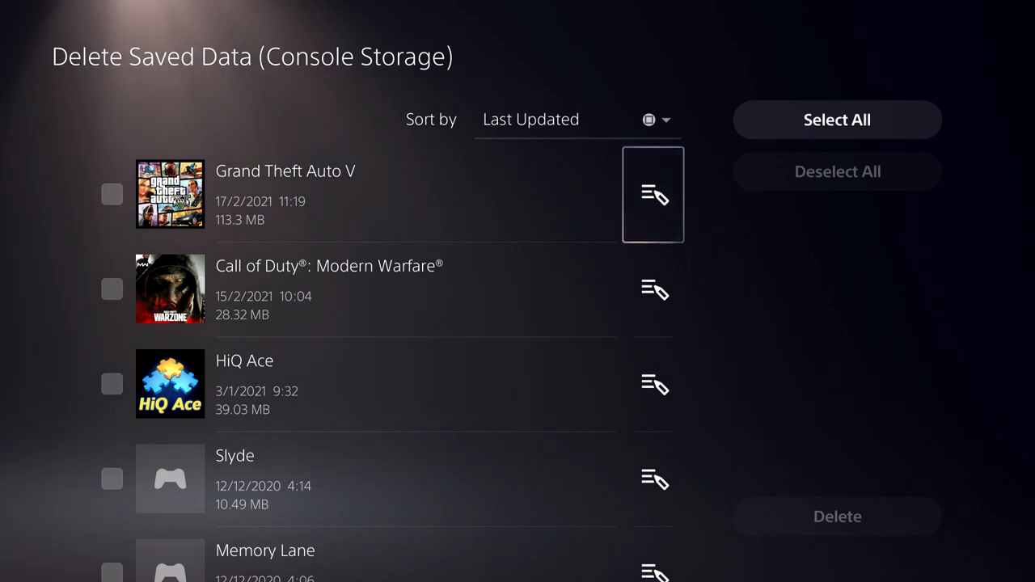
click(653, 194)
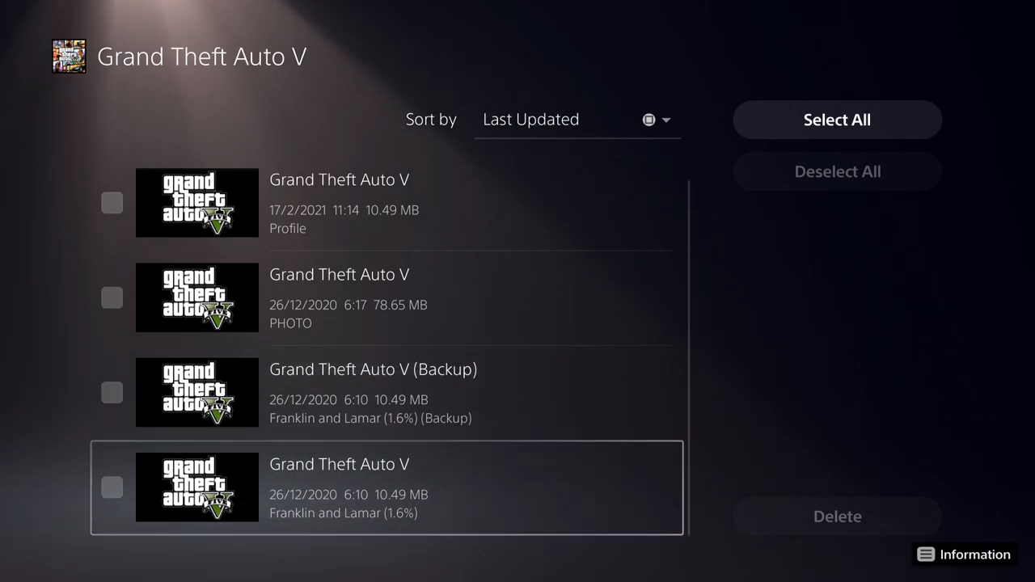
click(111, 488)
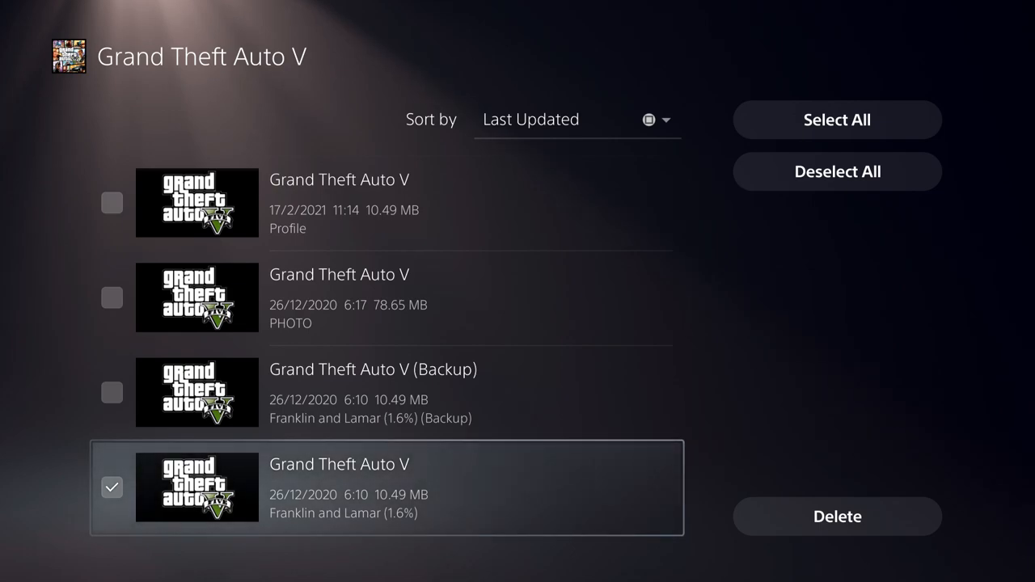